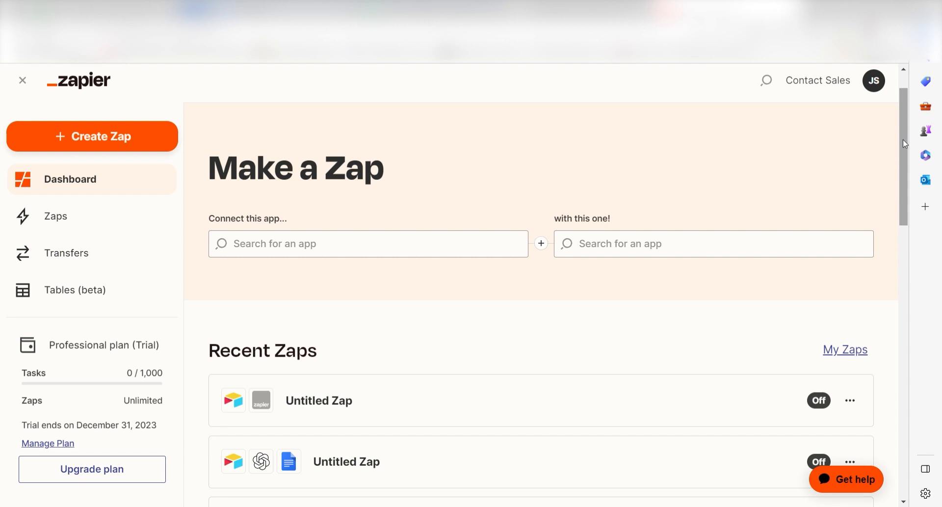
mouse_move(160, 141)
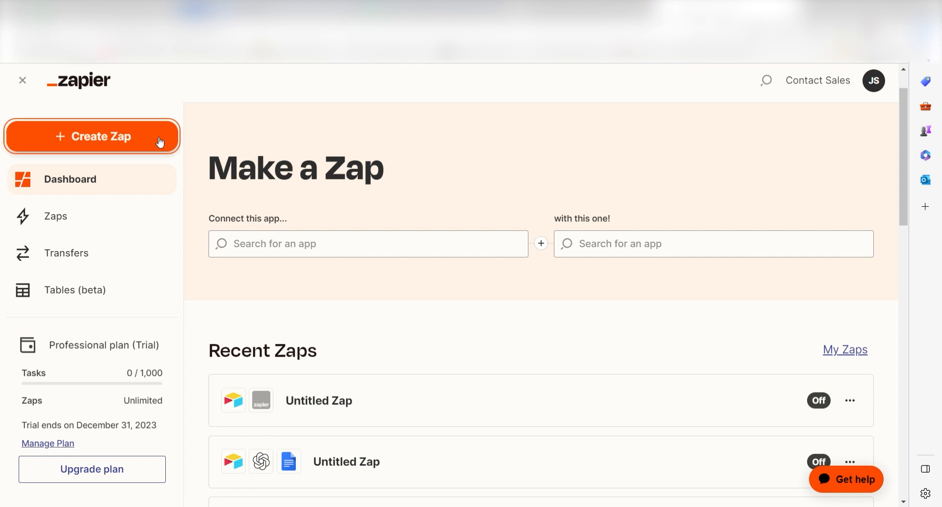
Create a new Zap and search 'google forms' to make Google Forms the trigger app.
click(93, 136)
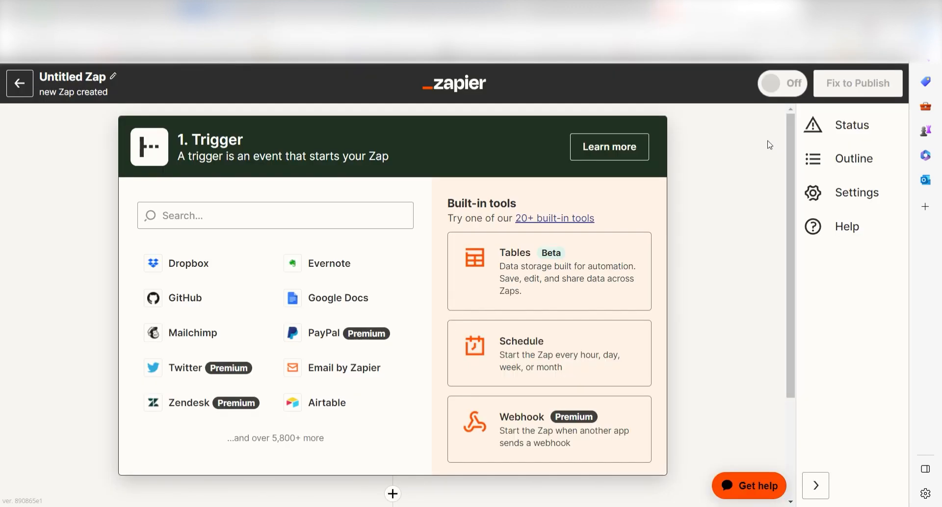
click(275, 215)
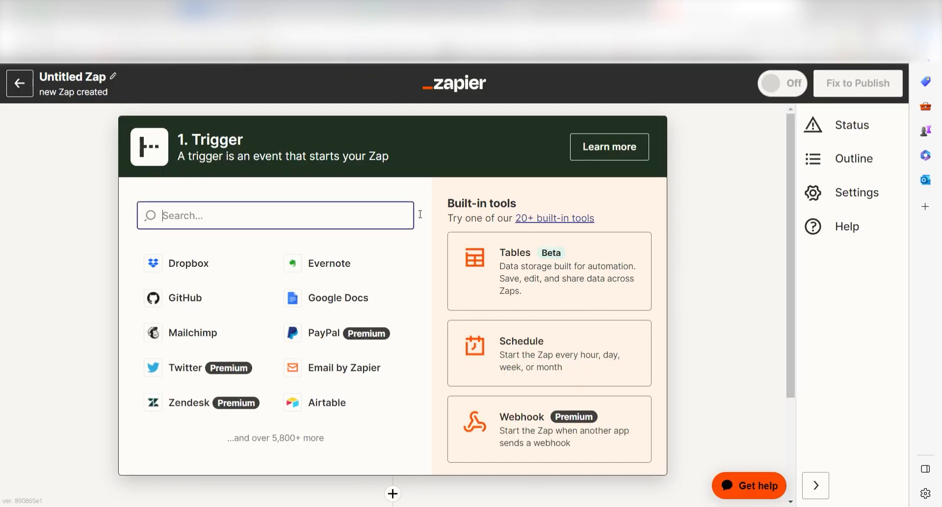
mouse_move(697, 206)
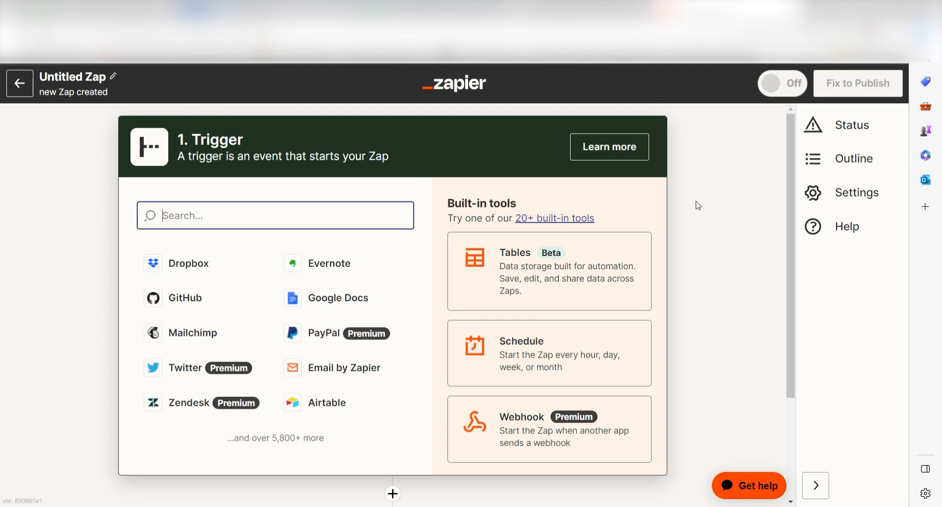
text(google for)
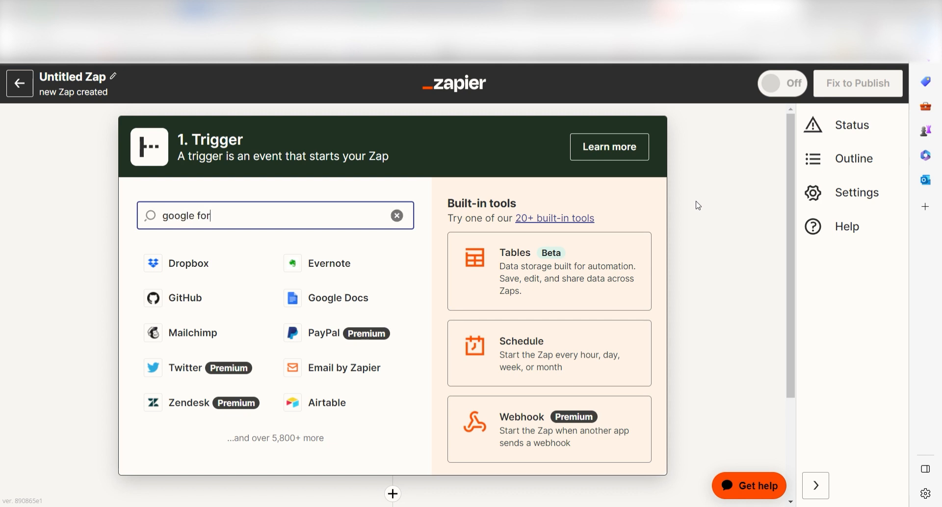
text(ms)
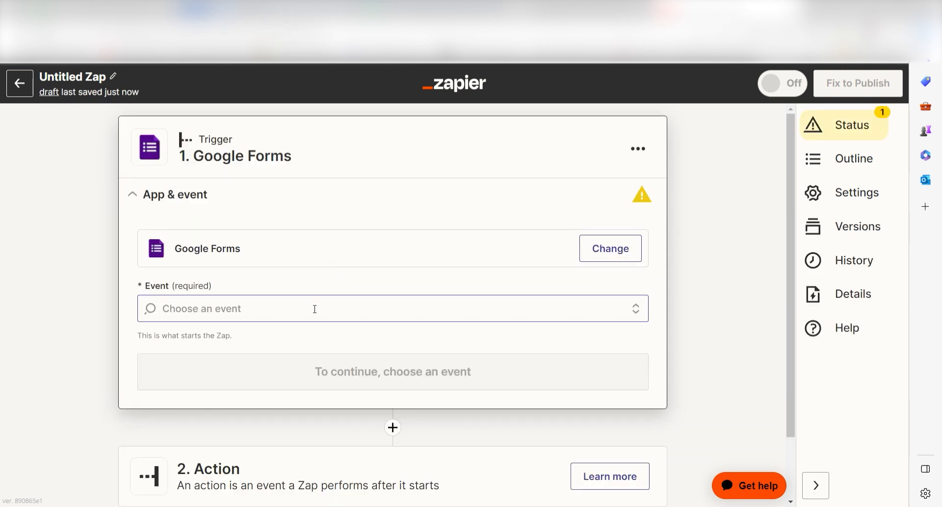
Set the trigger event to New Form Response and continue to the account step.
click(393, 308)
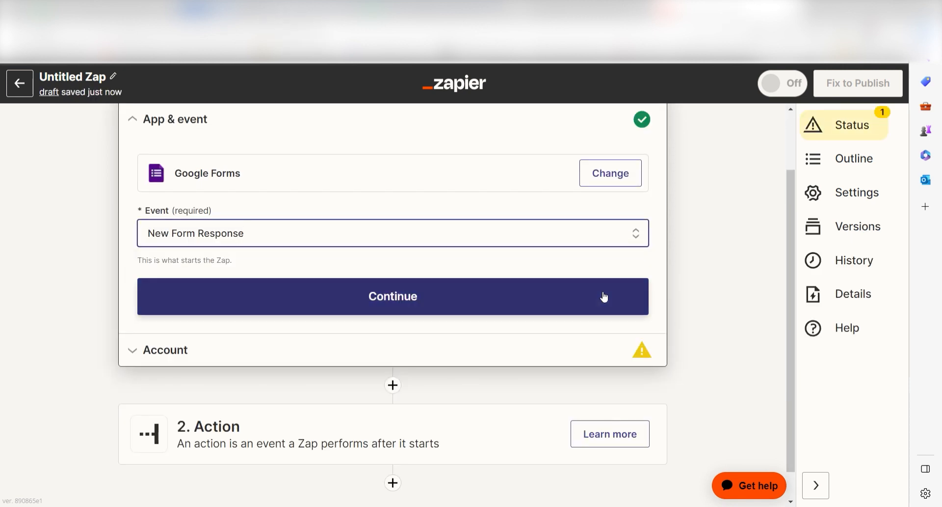
click(392, 296)
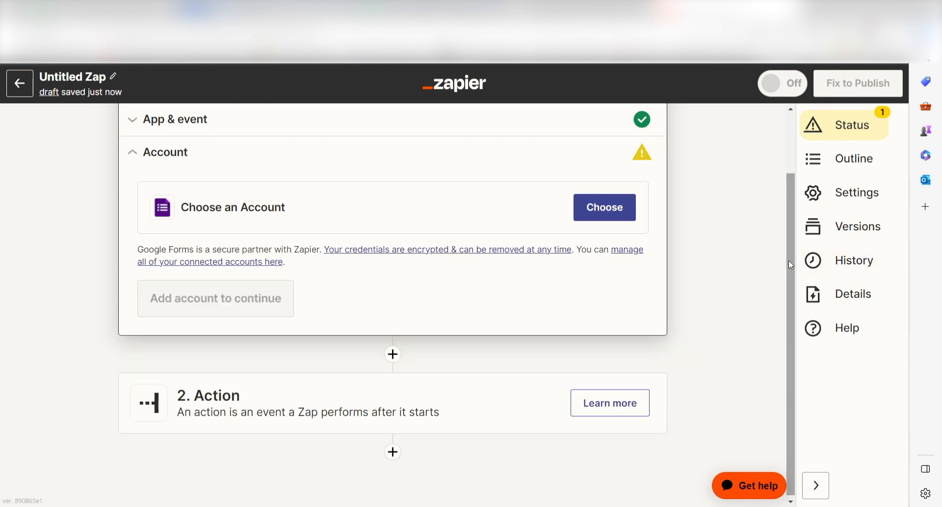
scroll(up, 3)
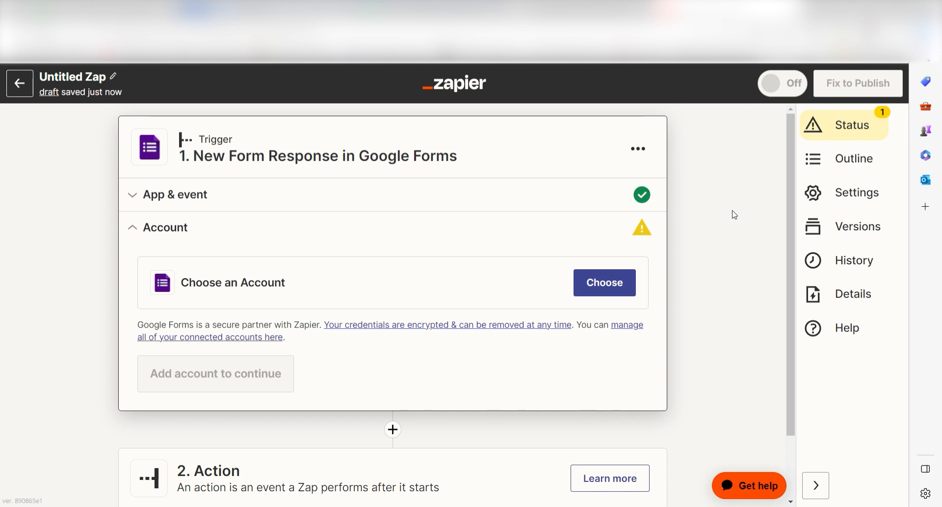
Connect a Google account and allow Zapier access for the Google Forms trigger.
click(603, 283)
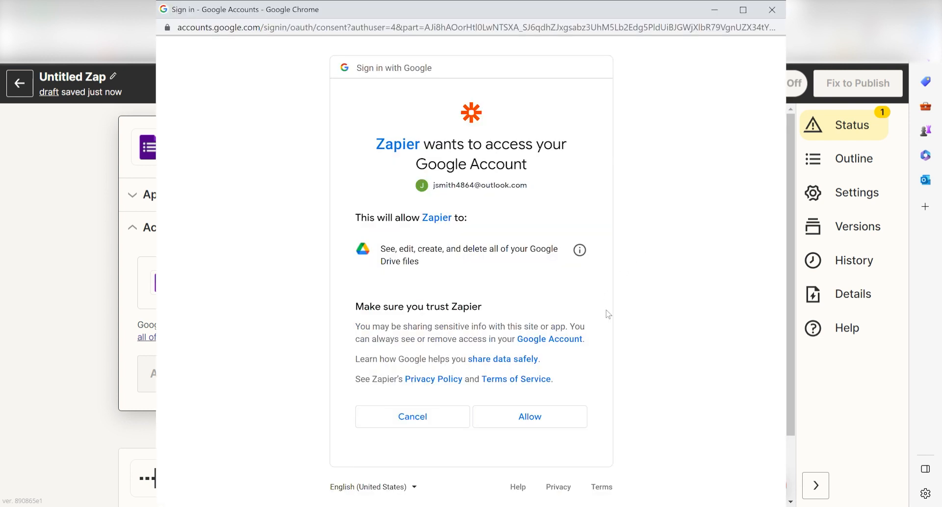
mouse_move(743, 319)
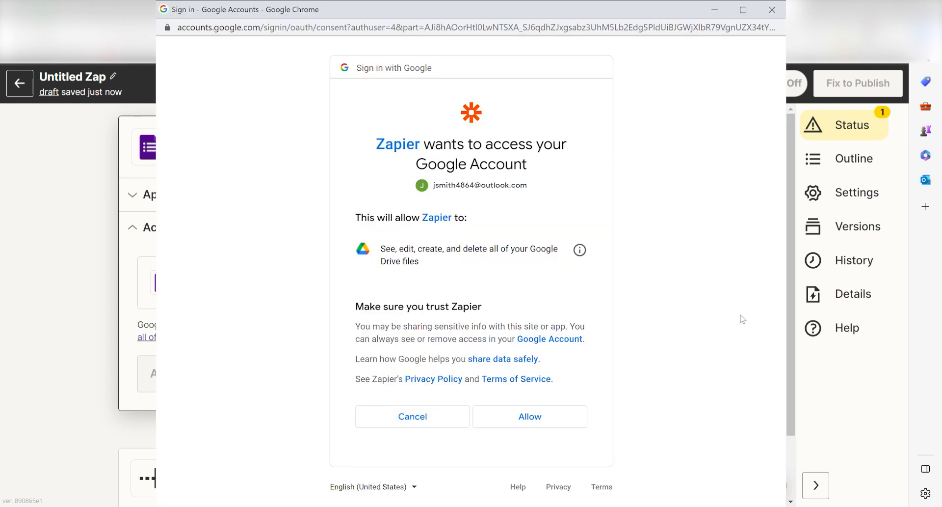
mouse_move(741, 309)
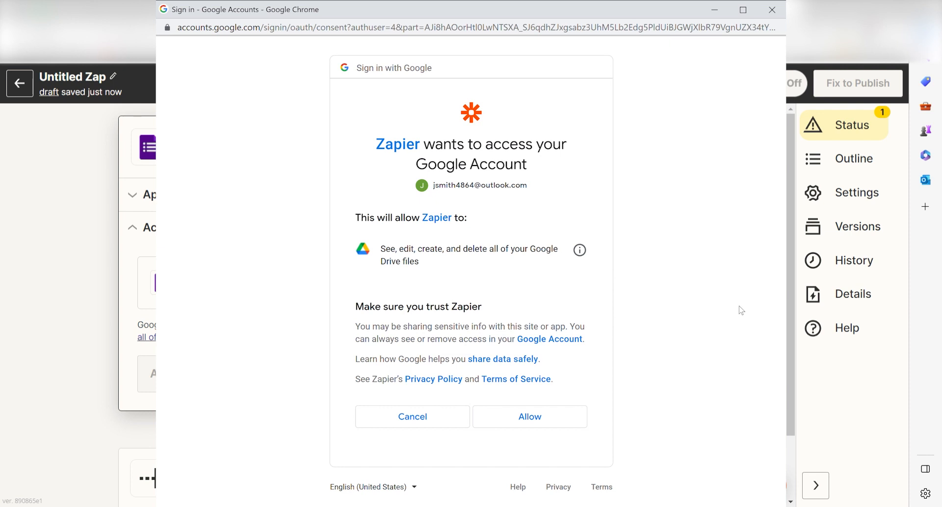
click(529, 416)
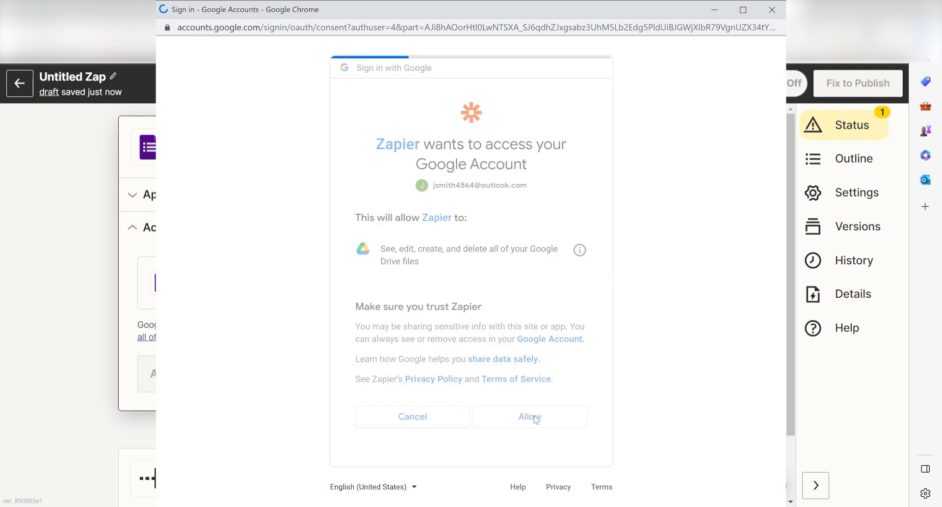
click(530, 416)
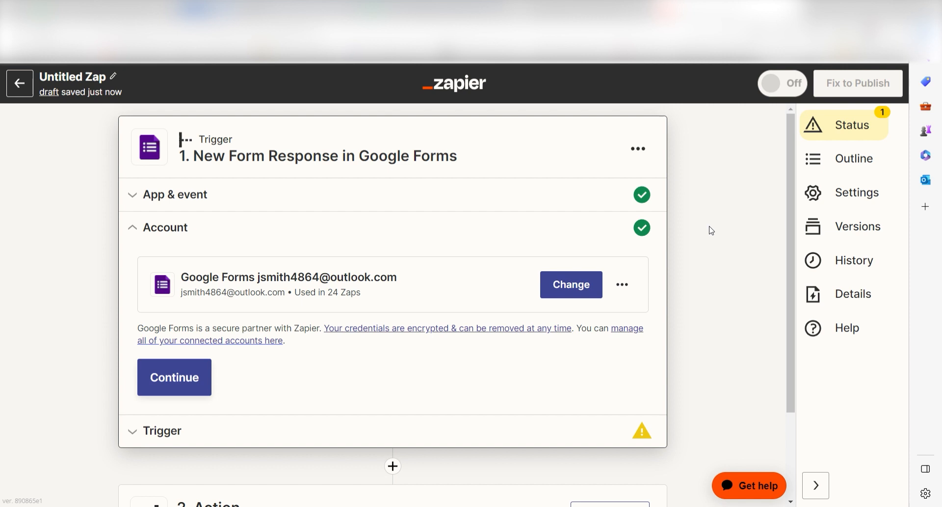
mouse_move(212, 373)
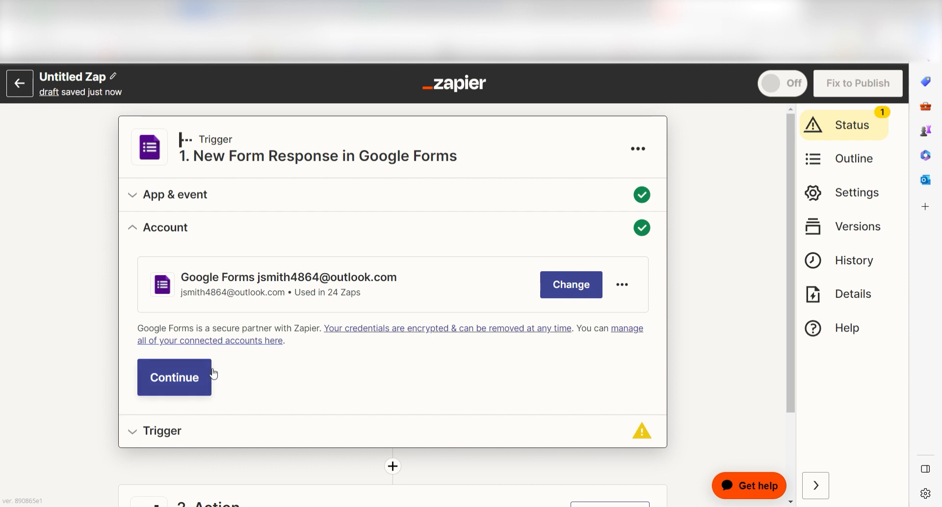
Select the Prompt Questions form and test the trigger to find a sample response.
click(174, 377)
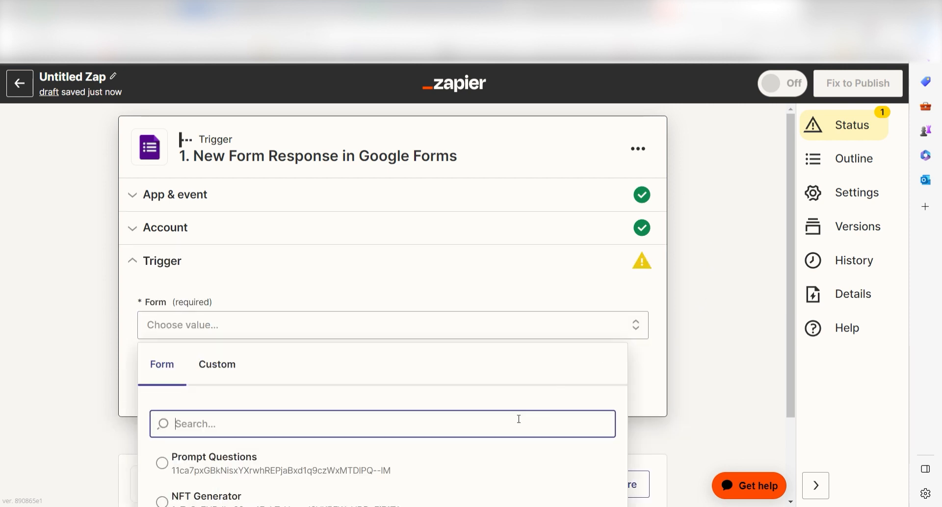
click(214, 462)
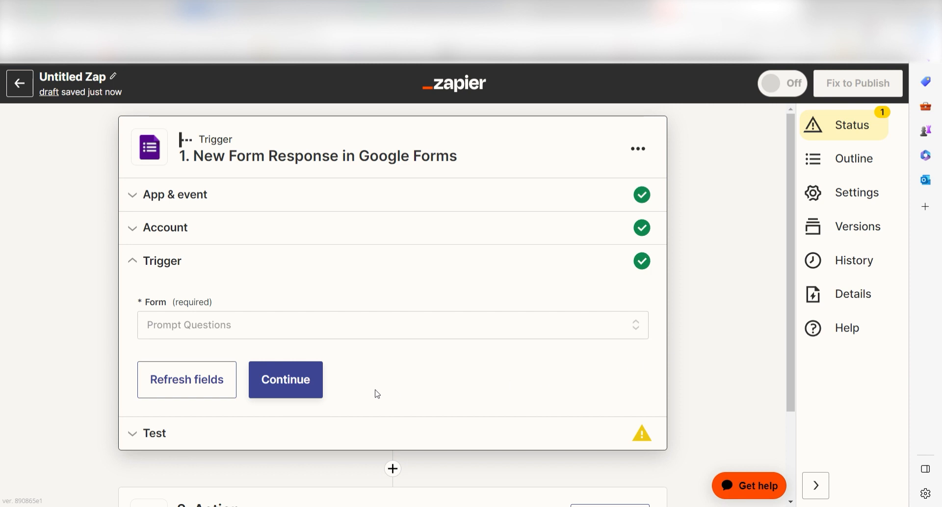
click(285, 379)
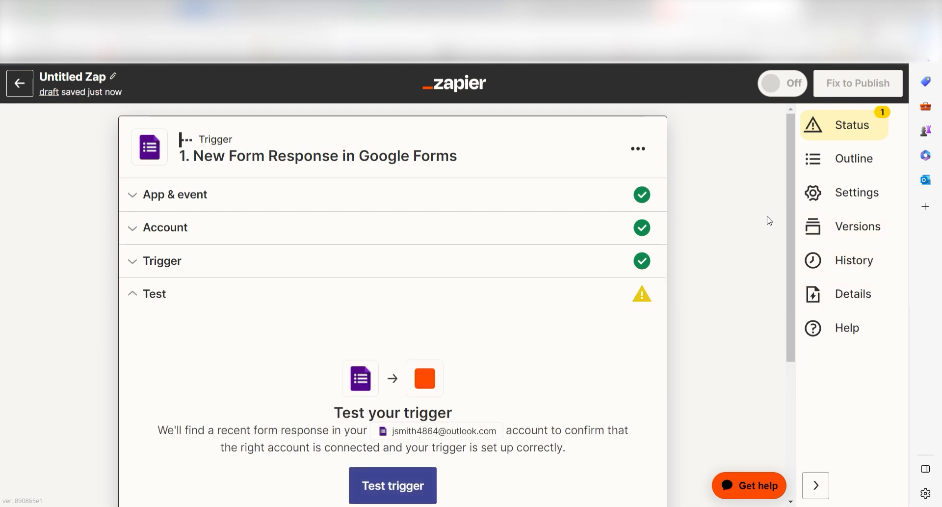
scroll(down, 3)
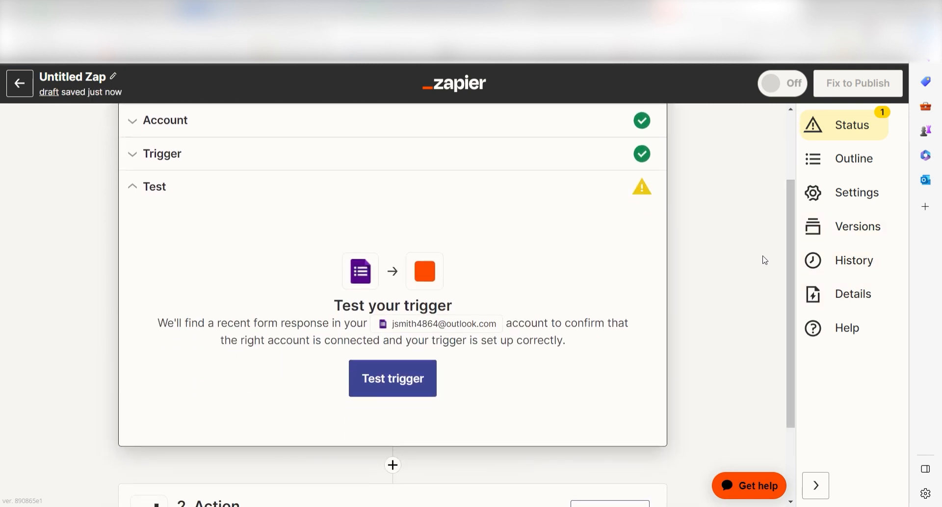
click(393, 378)
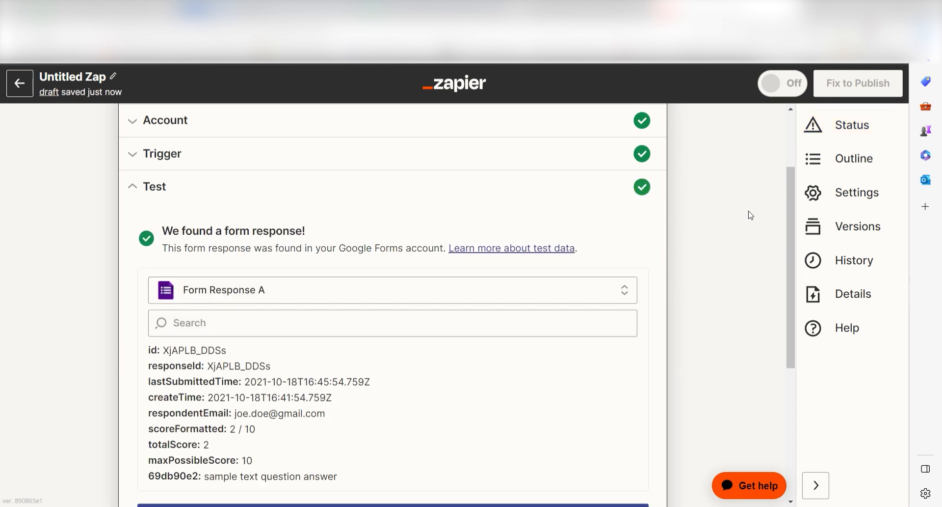
scroll(down, 3)
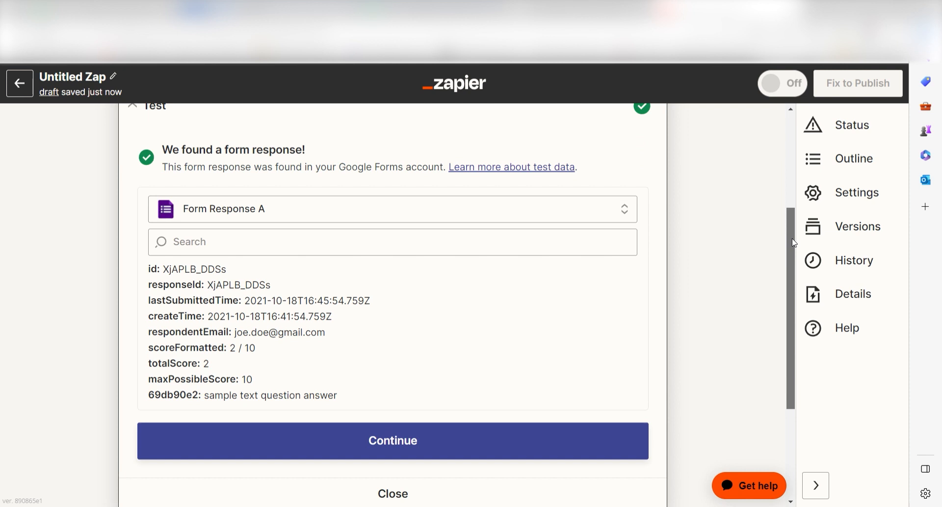
scroll(down, 3)
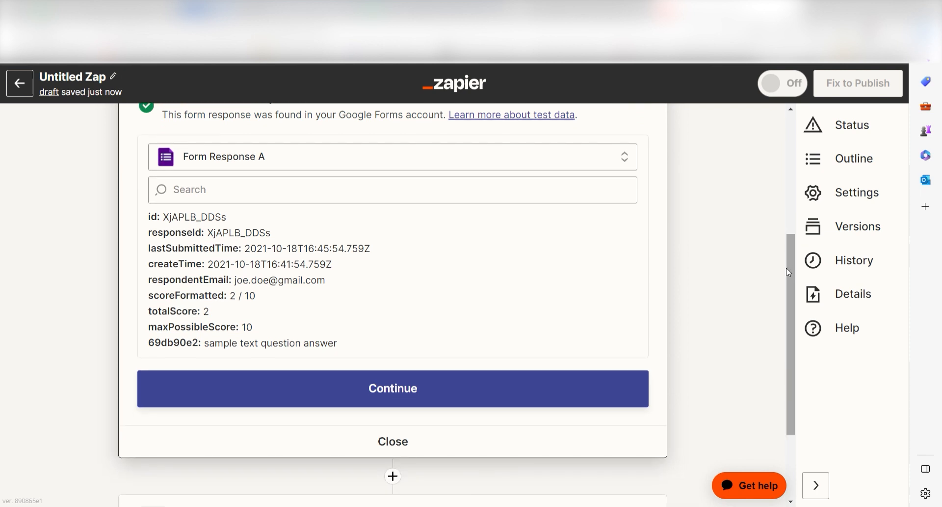
Continue with the sample and add an OpenAI Send Prompt action step.
click(392, 388)
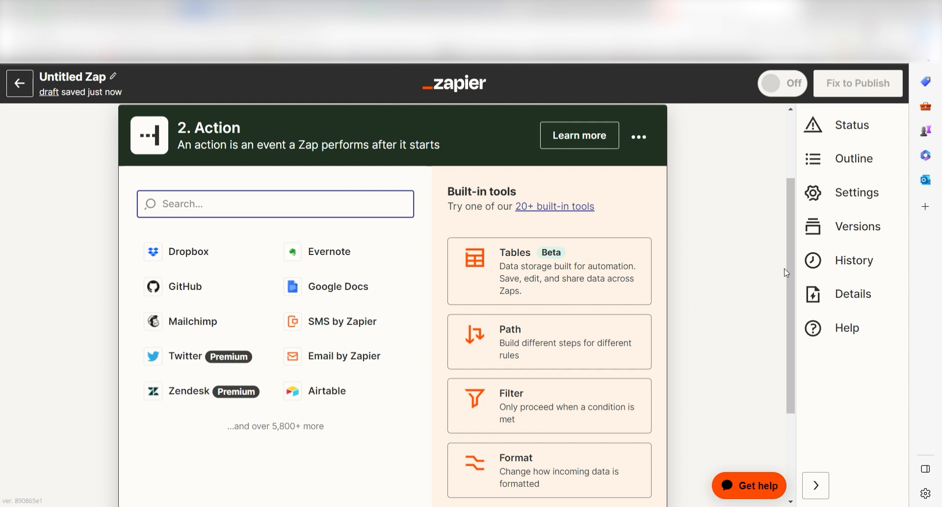
text(openai)
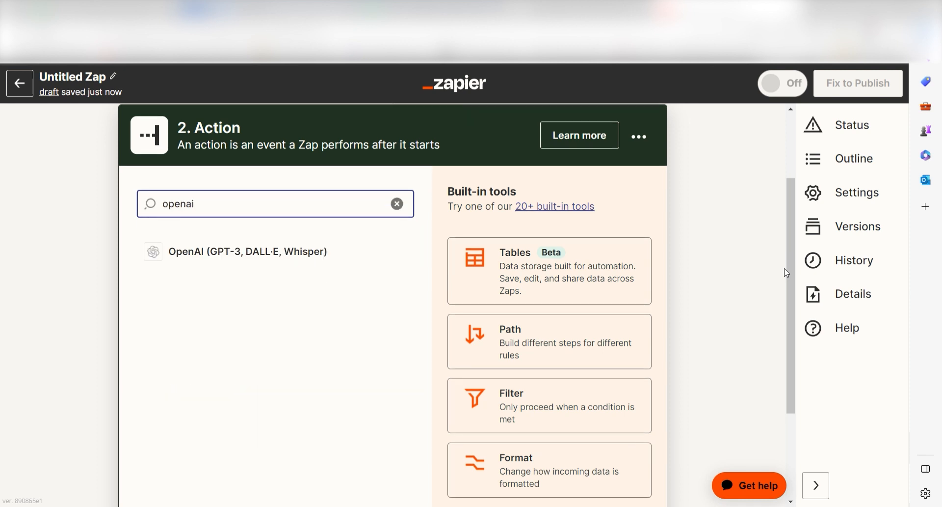
mouse_move(366, 263)
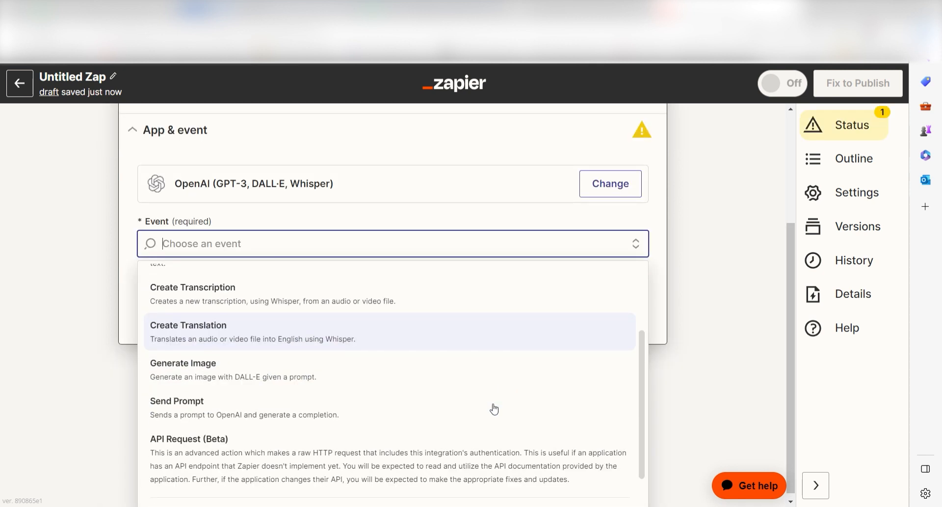
click(176, 400)
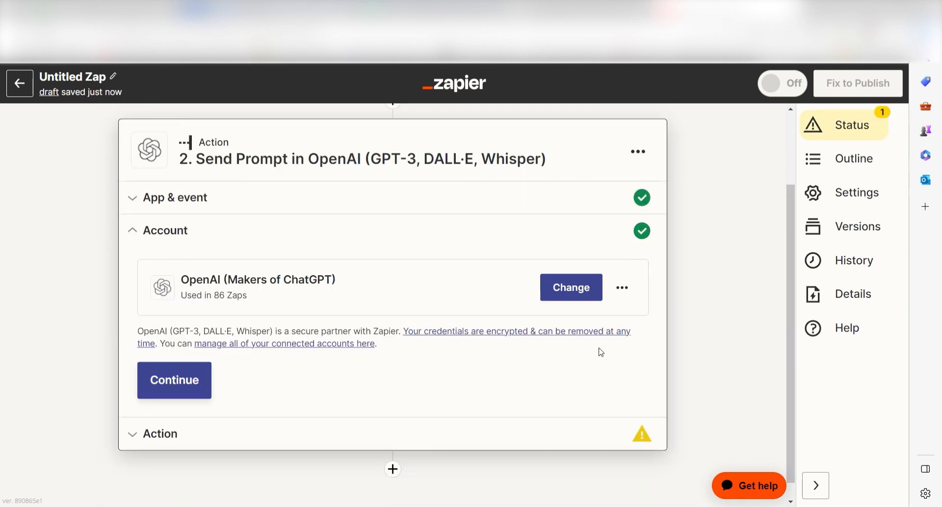
mouse_move(571, 377)
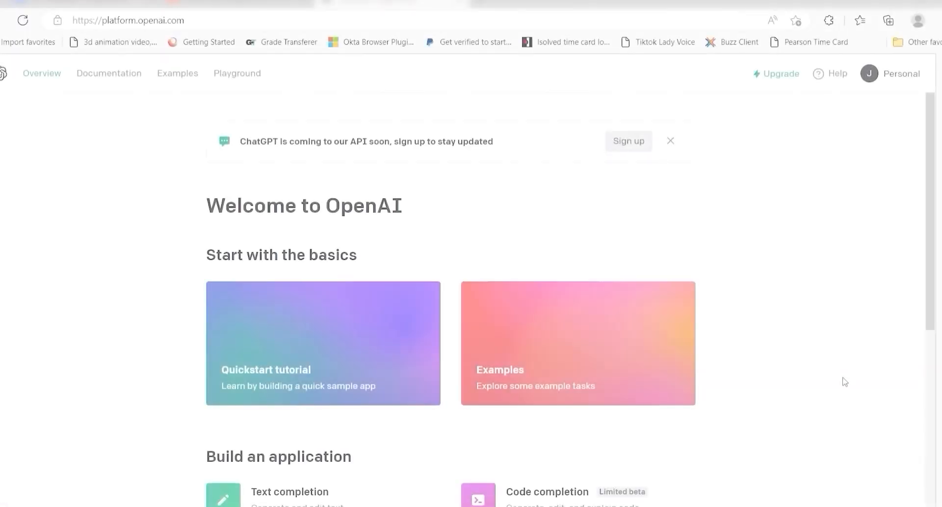
Create a new OpenAI secret API key and copy it for the Zapier connection.
click(901, 73)
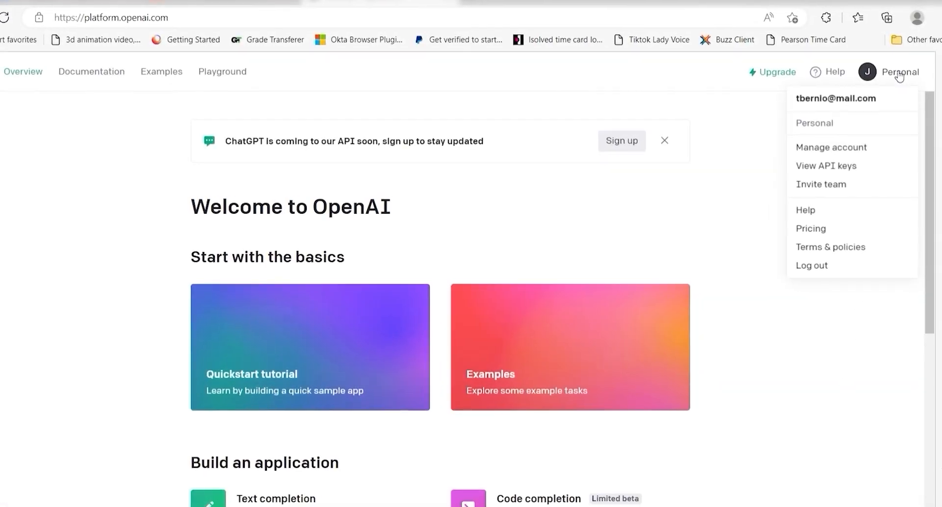
click(827, 165)
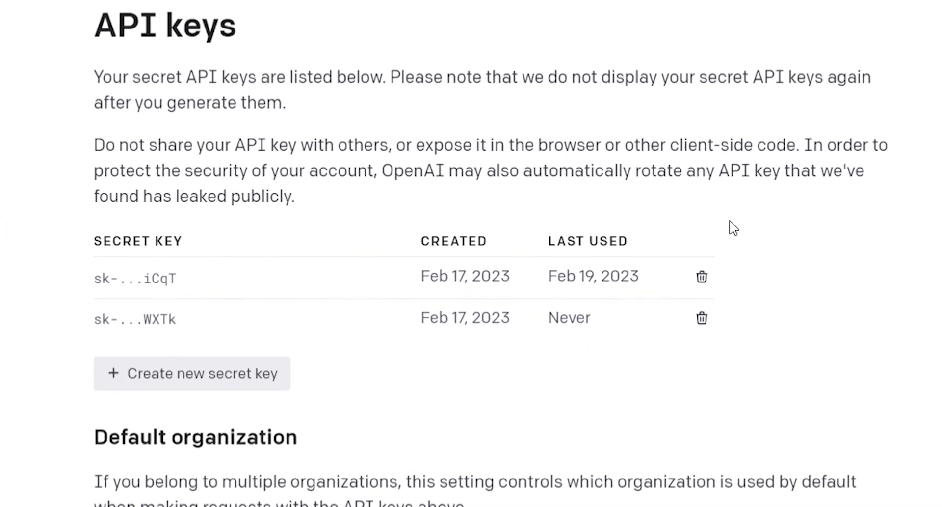
click(192, 373)
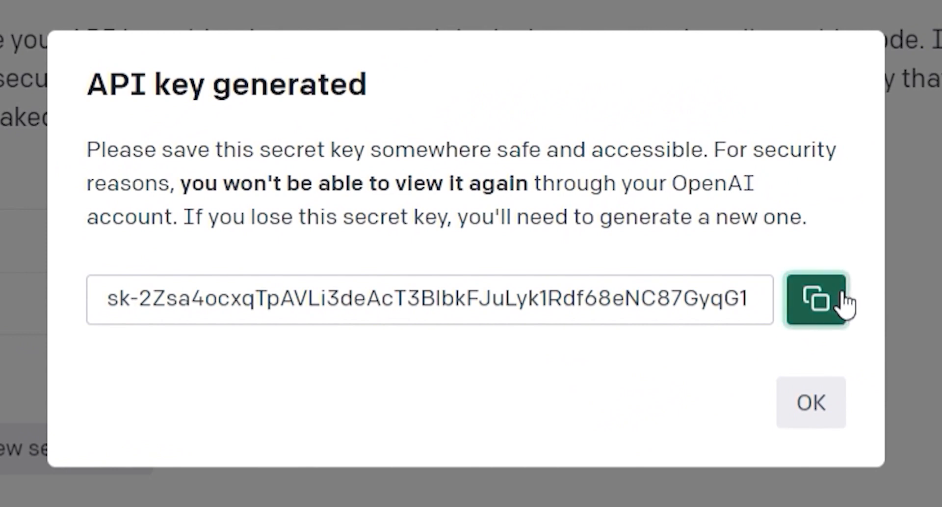
click(811, 401)
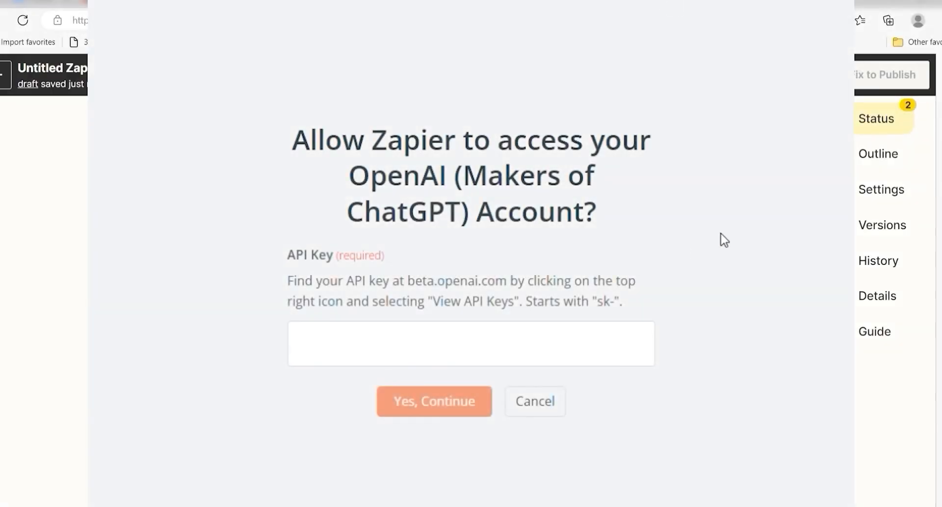
click(433, 401)
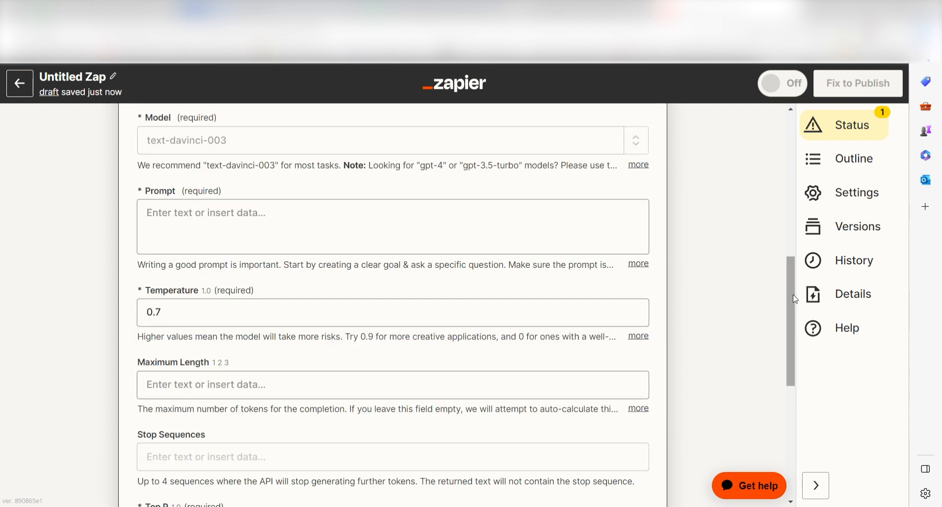
mouse_move(761, 295)
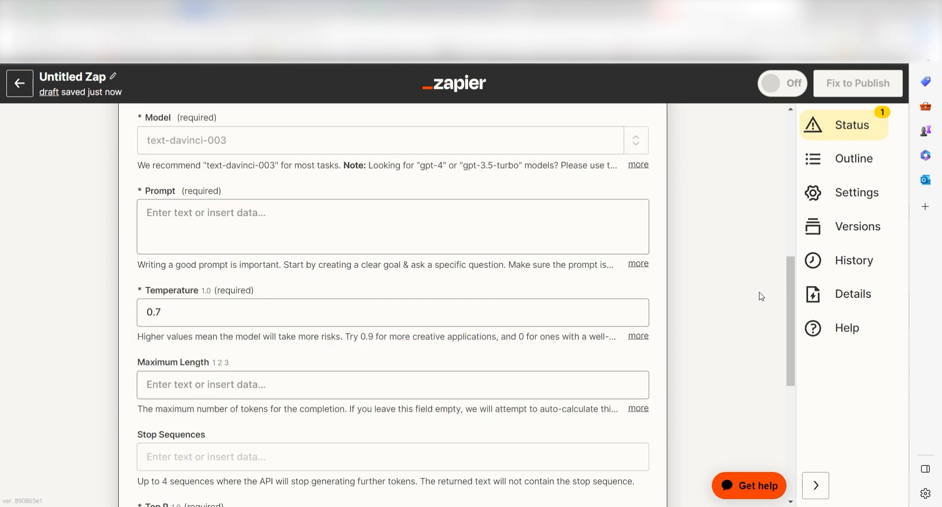
mouse_move(691, 278)
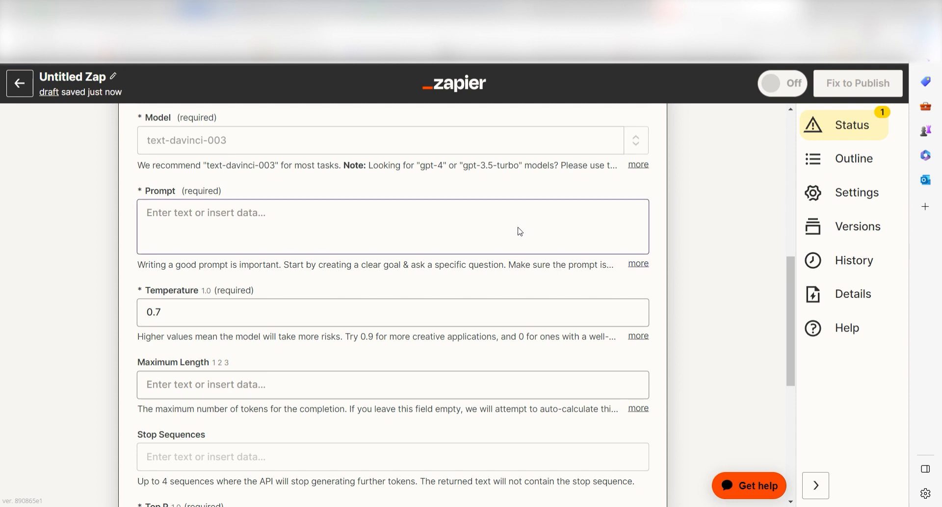
Write the summarize prompt embedding respondent email, submission time, Score Formatted and Question.
text(please summarize the data from my google forms)
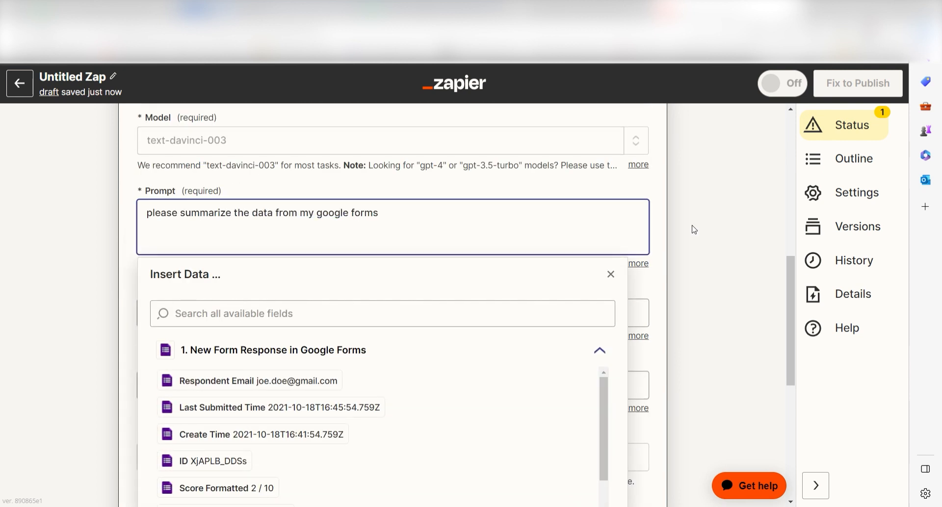
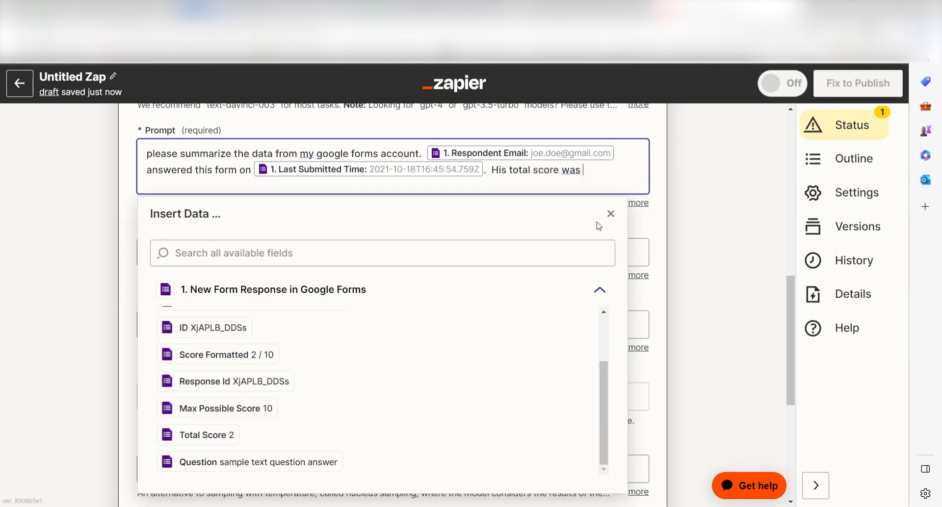
click(225, 354)
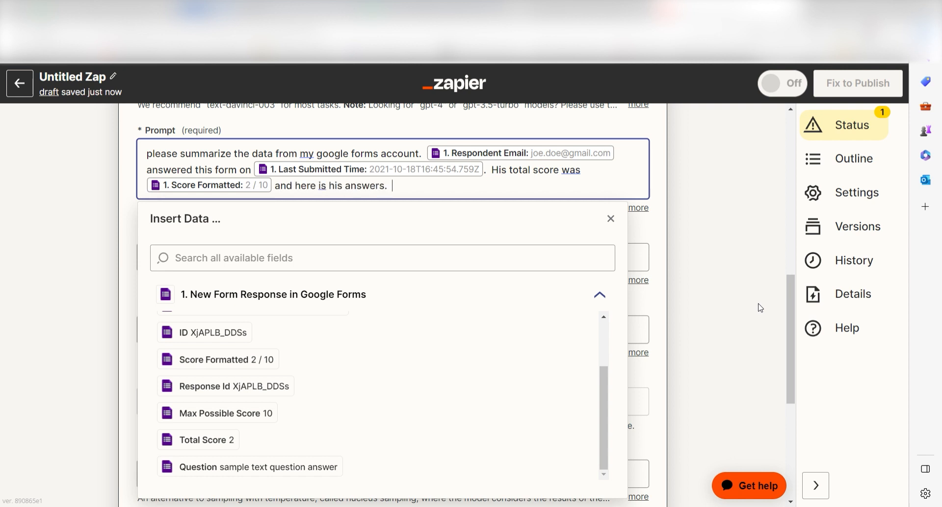
click(258, 467)
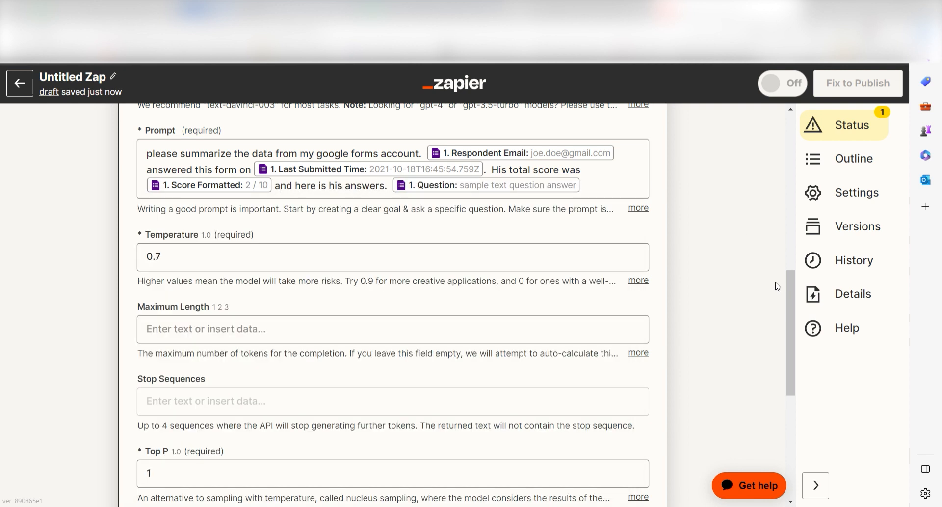
mouse_move(790, 287)
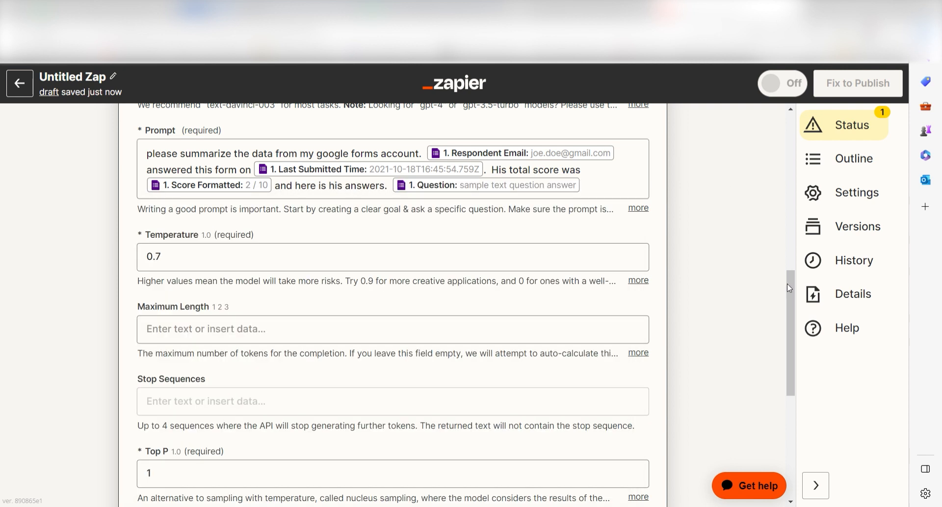
scroll(down, 3)
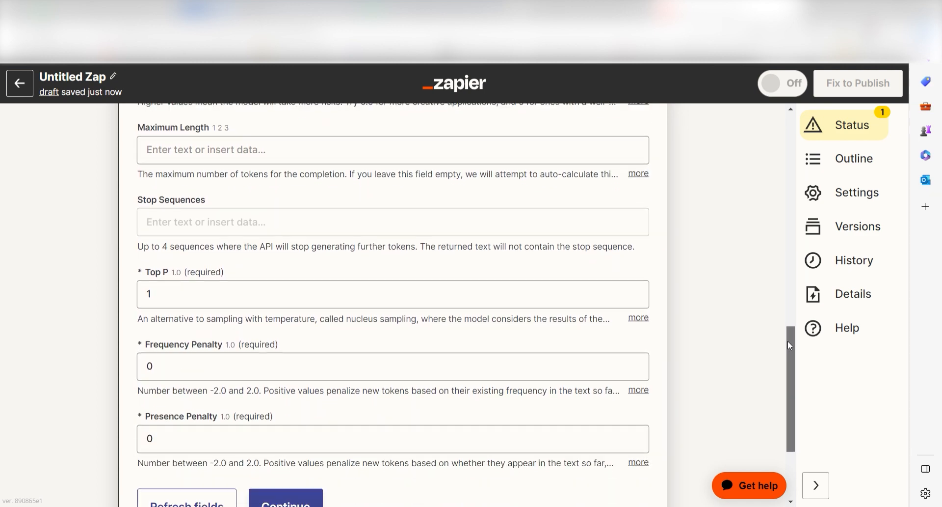
scroll(down, 3)
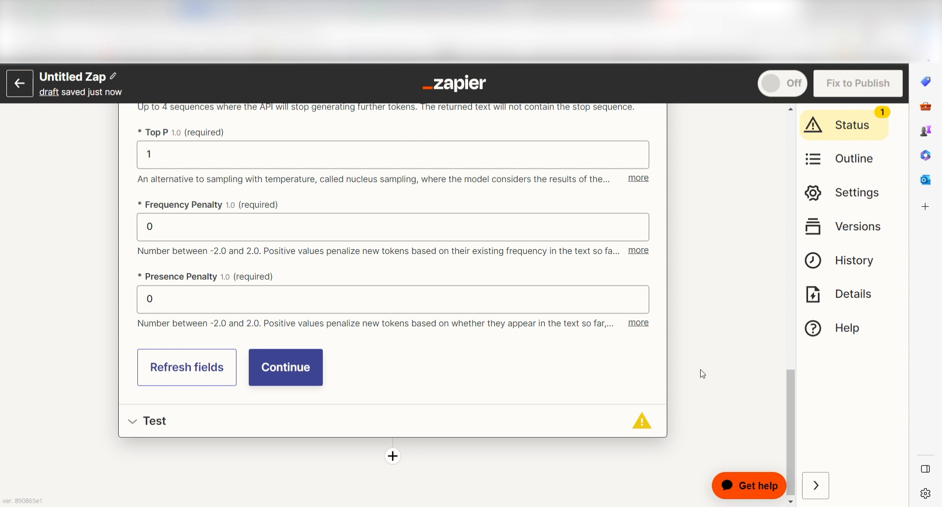
Test the OpenAI action and review the generated summary of the sample response.
click(284, 366)
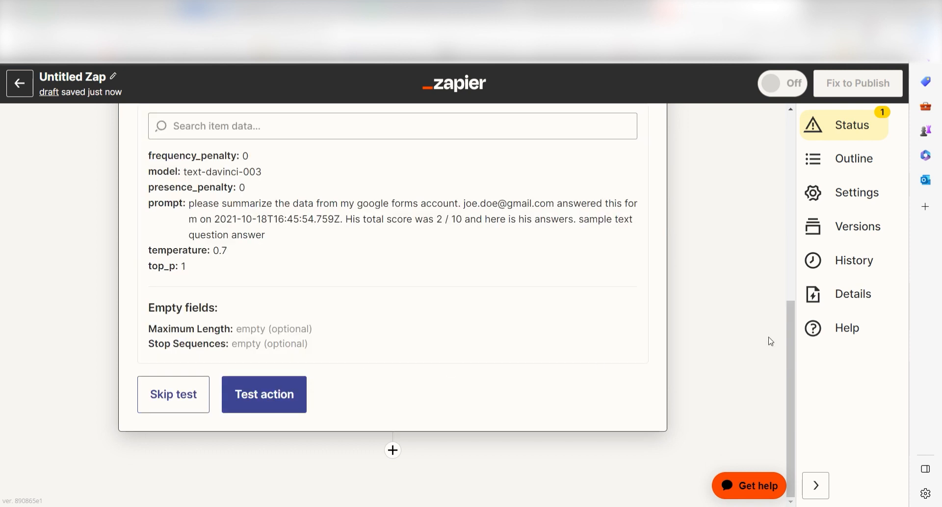
mouse_move(287, 418)
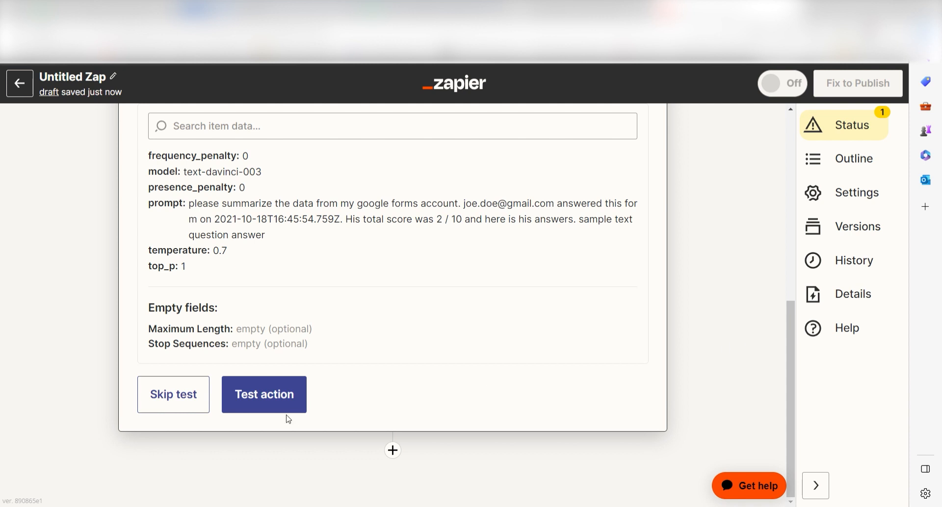
click(264, 395)
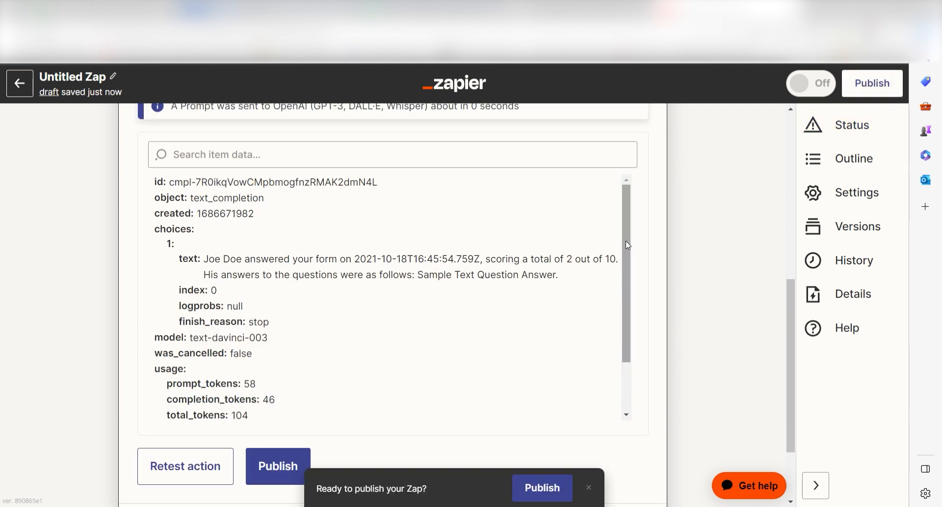
scroll(down, 3)
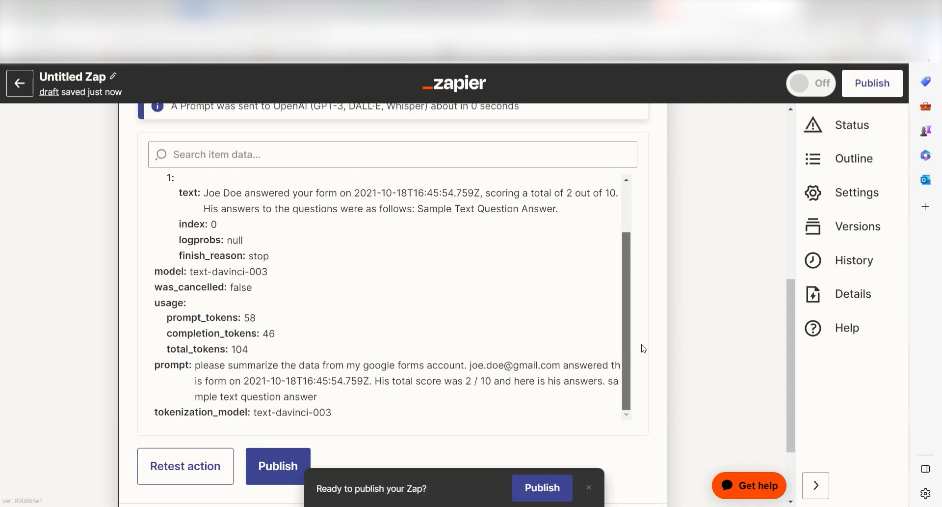
scroll(up, 3)
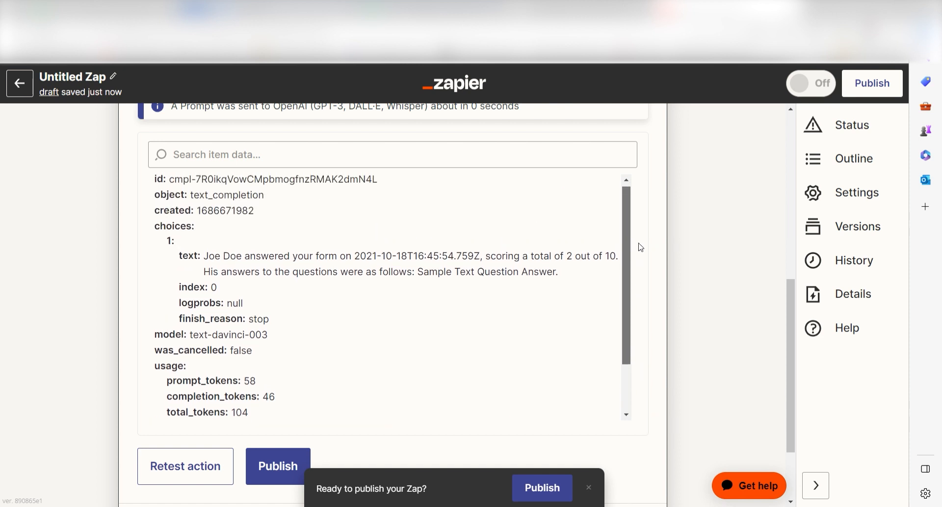
mouse_move(771, 348)
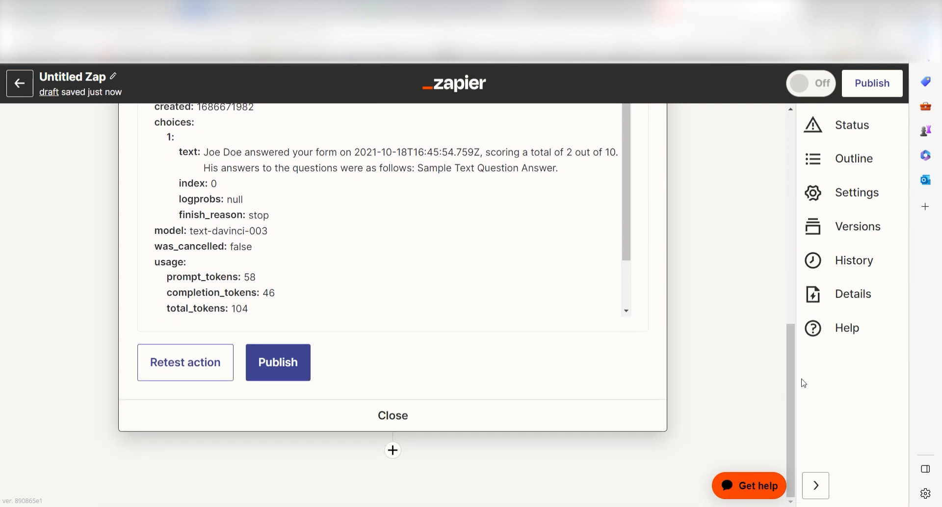
Add a Gmail Create Draft step and continue with the connected Gmail account.
click(393, 414)
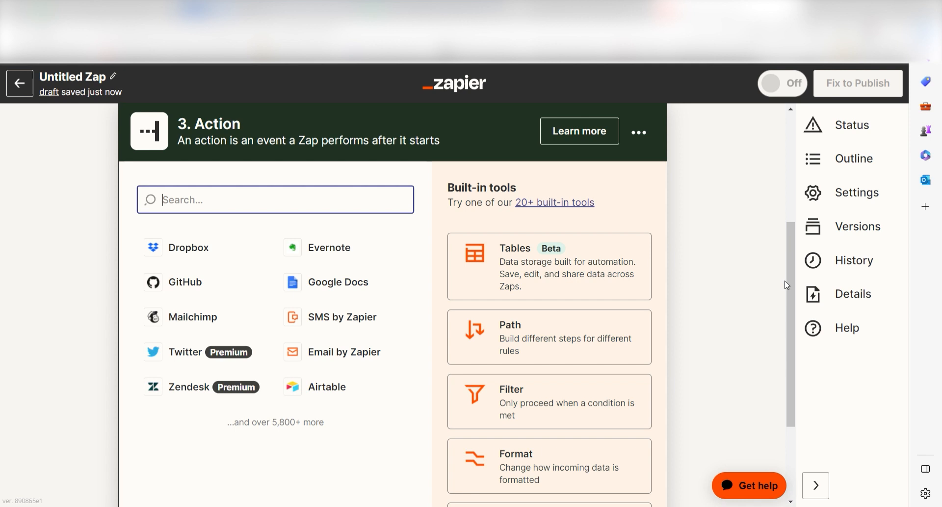
text(gmail)
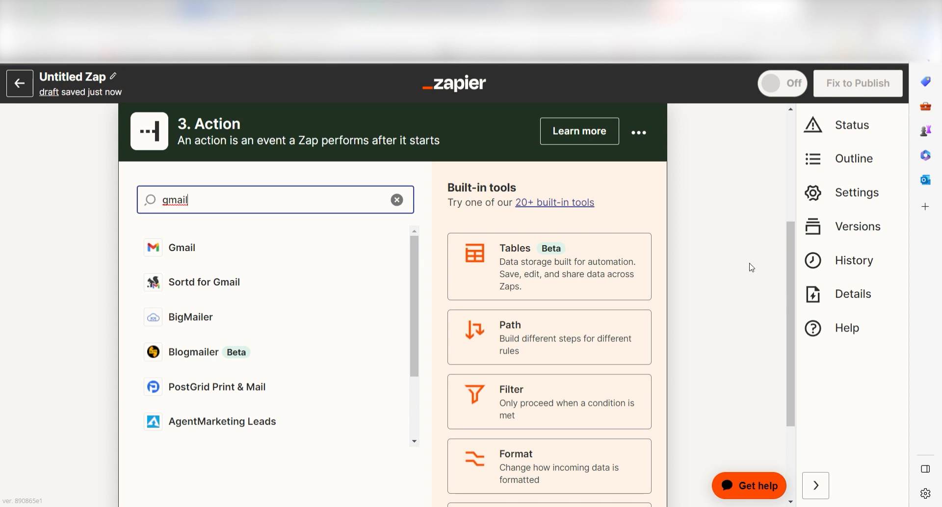
click(181, 247)
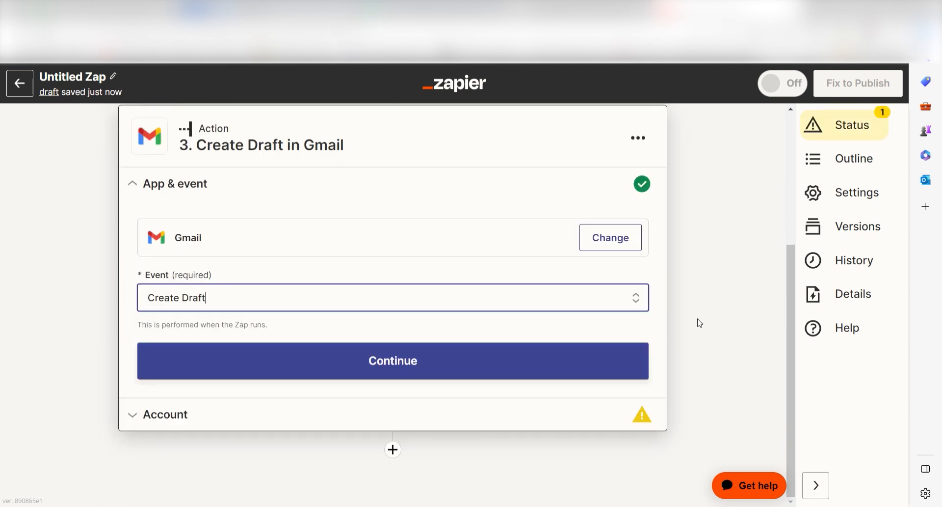
click(393, 360)
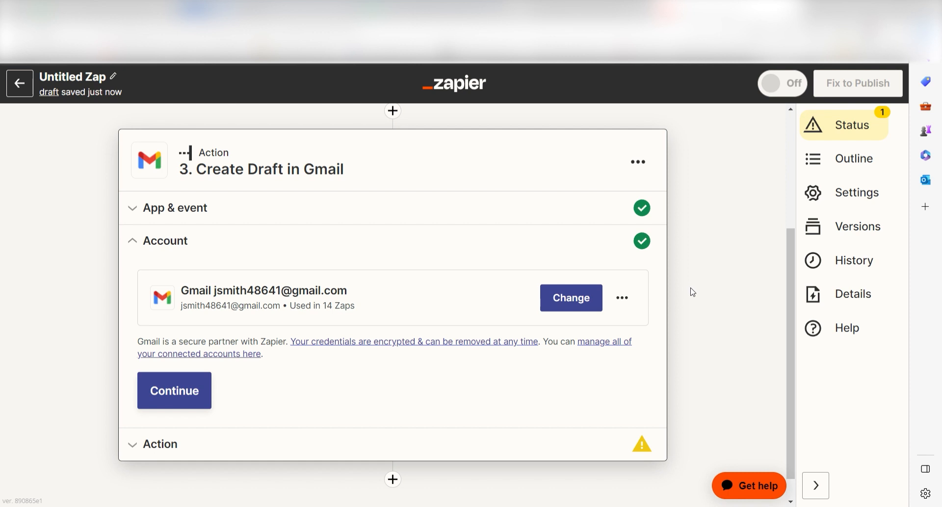
mouse_move(701, 291)
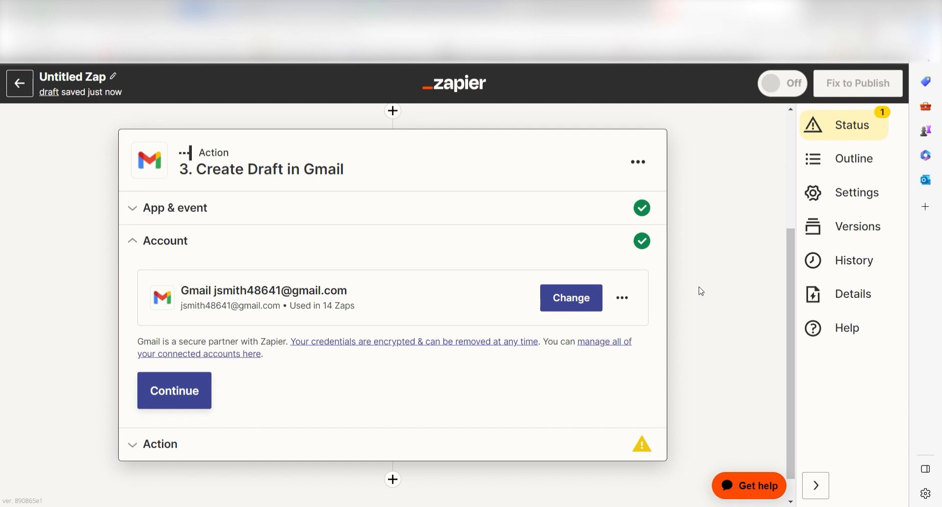
click(173, 390)
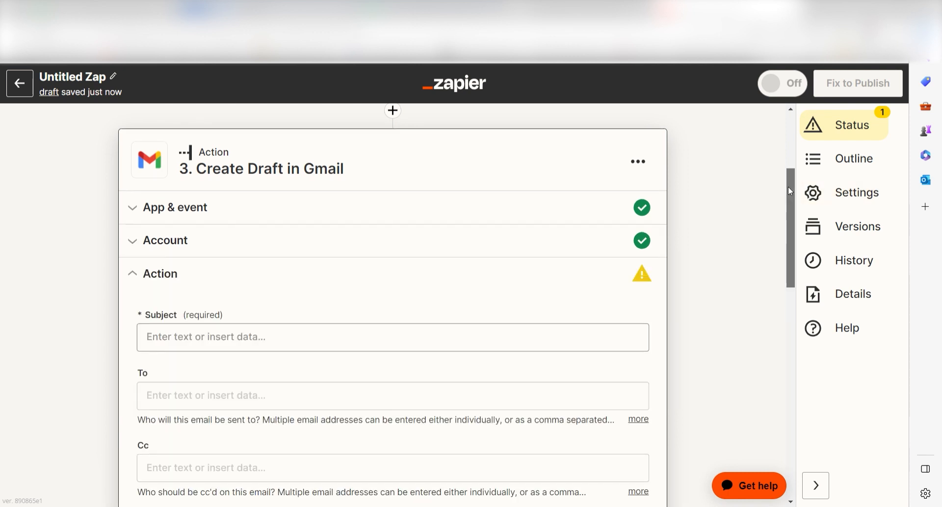
scroll(down, 3)
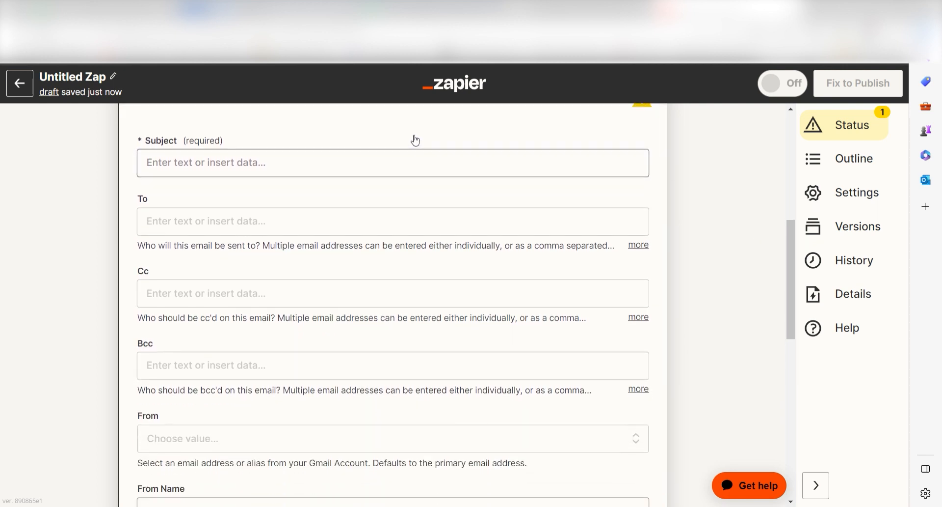
click(392, 162)
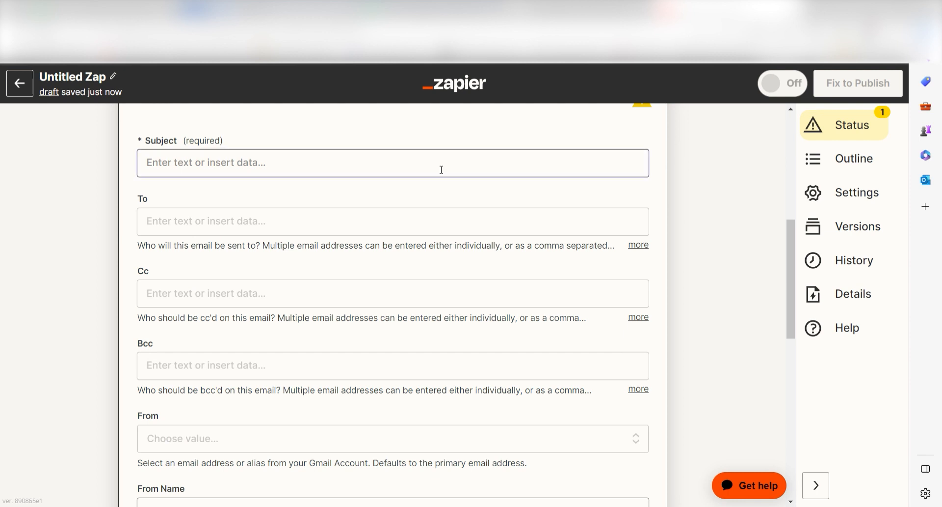
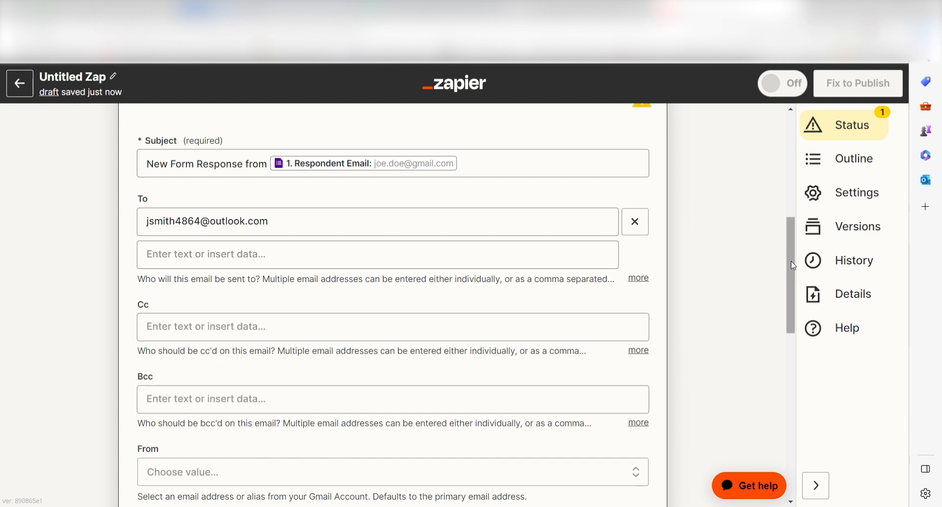
Write the body 'Hi John, here are the results from the last google form questionnaire.' followed by the OpenAI response.
scroll(down, 3)
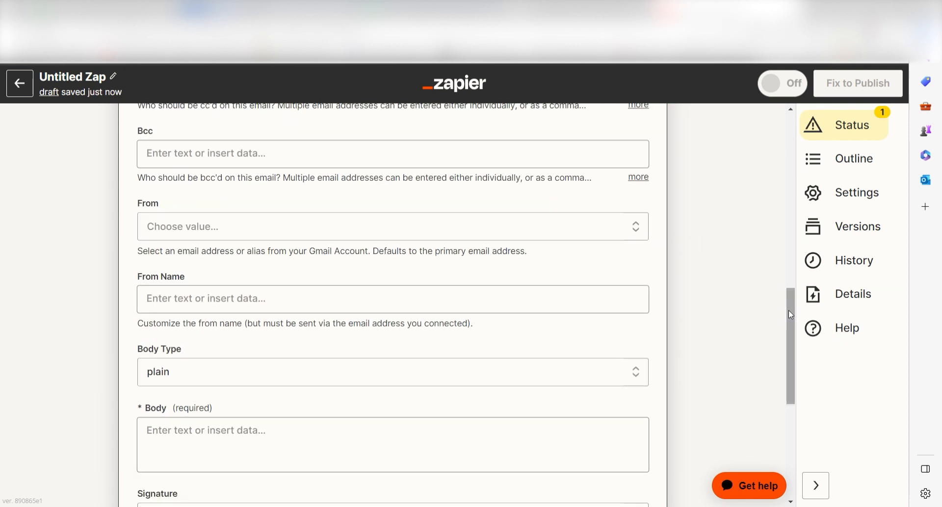
scroll(down, 3)
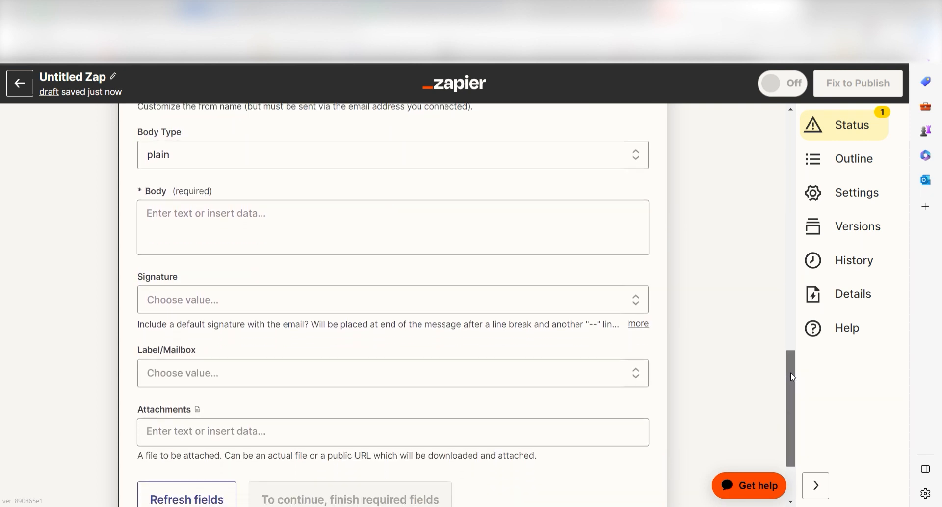
text(Hi John,)
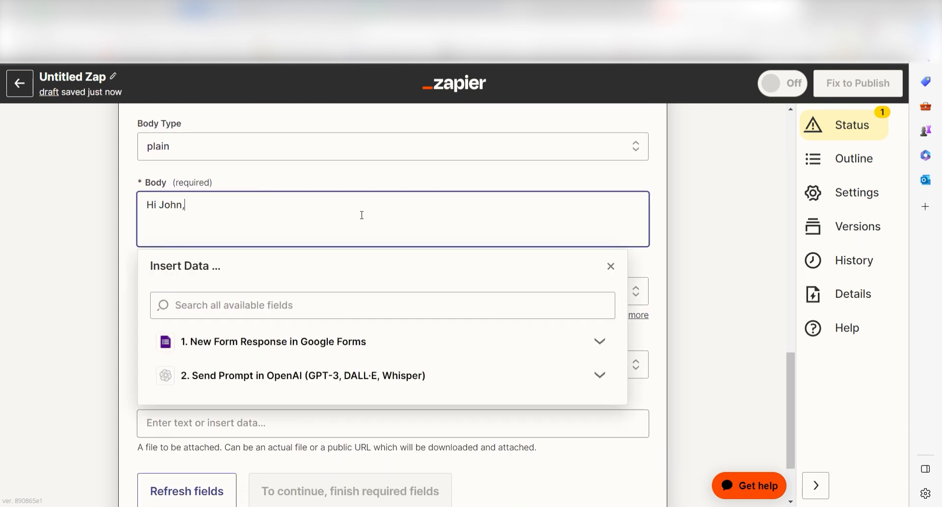
text(here are the results from the last google form questionnaire.)
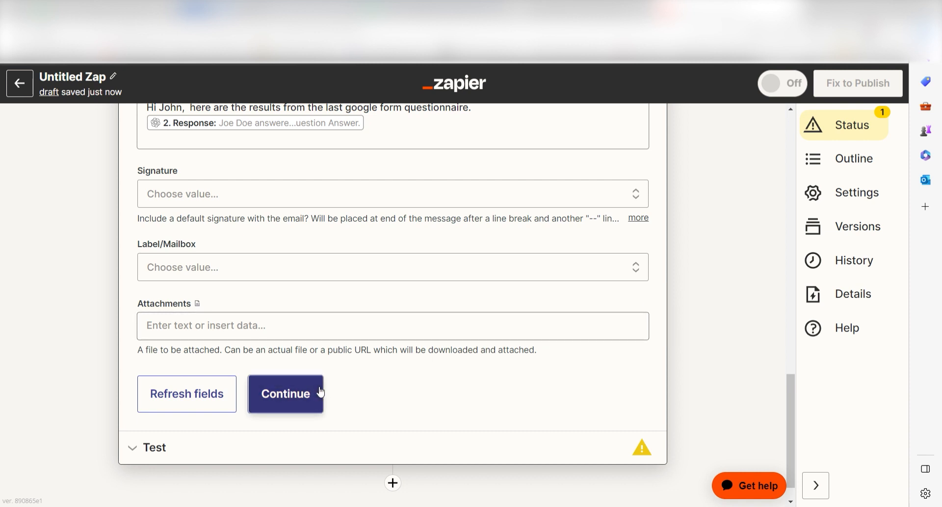
Run the Gmail Create Draft test with the composed subject, recipient and summary body.
click(286, 394)
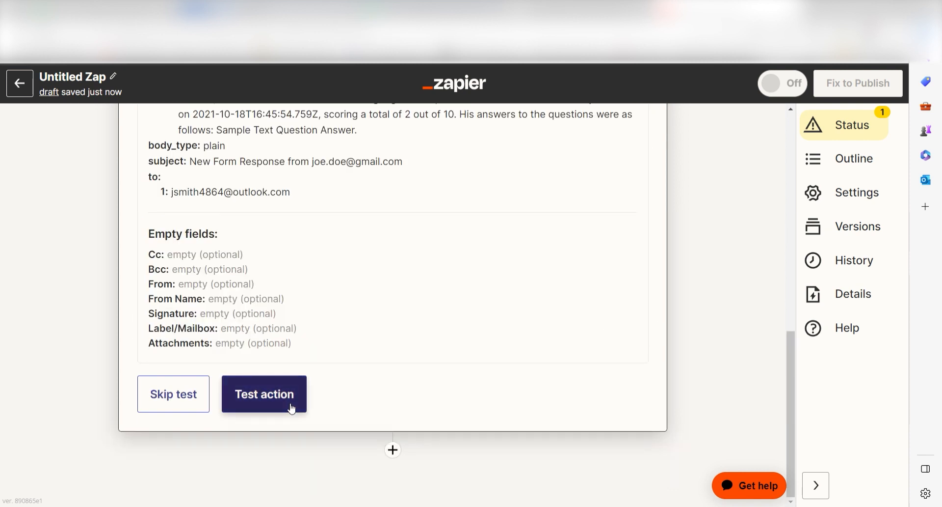
click(263, 394)
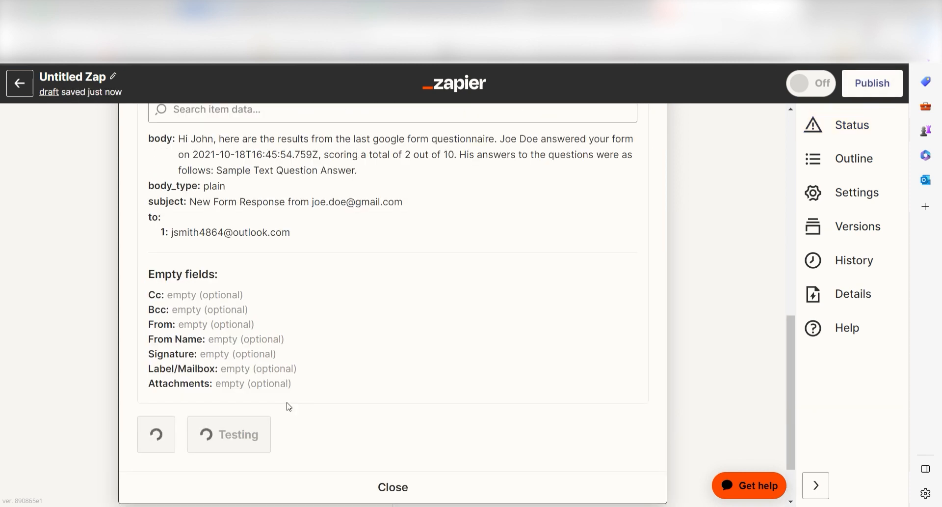